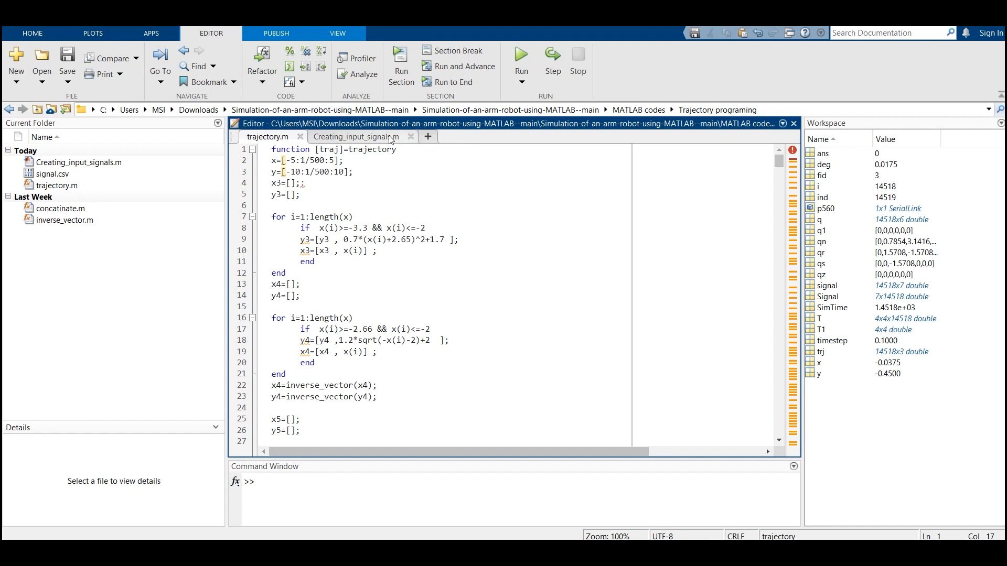
Review the Creating_input_signals.m trajectory and tool-extension code, then clear the earlier workspace variables.
{"action": "left_click", "coordinate": [357, 136]}
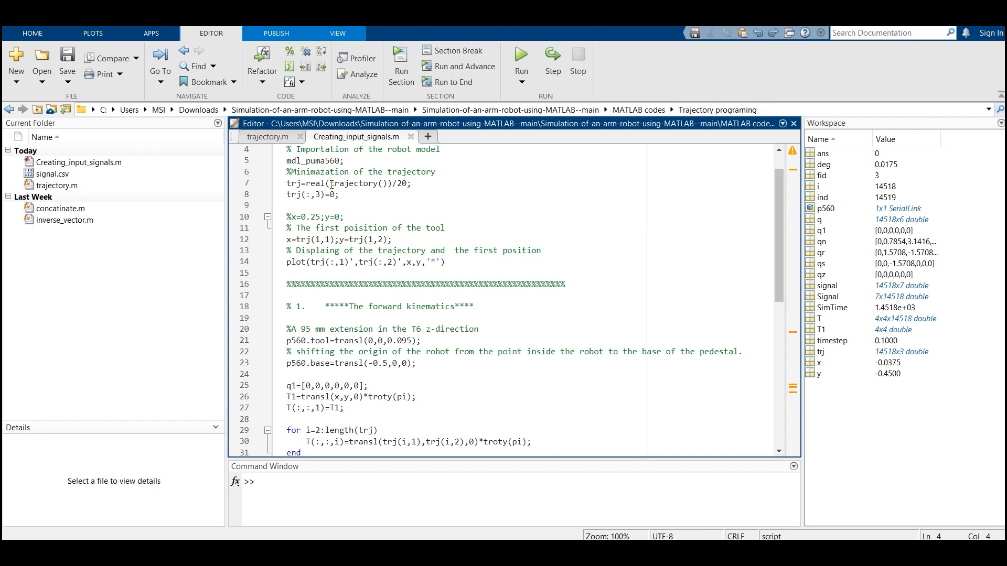
{"action": "double_click", "coordinate": [326, 160]}
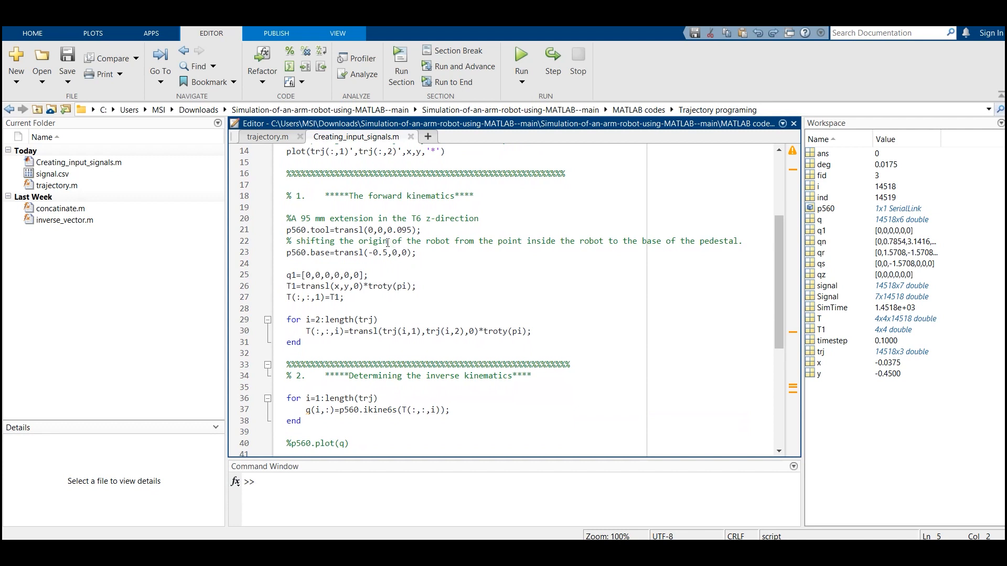
{"action": "left_click", "coordinate": [370, 230]}
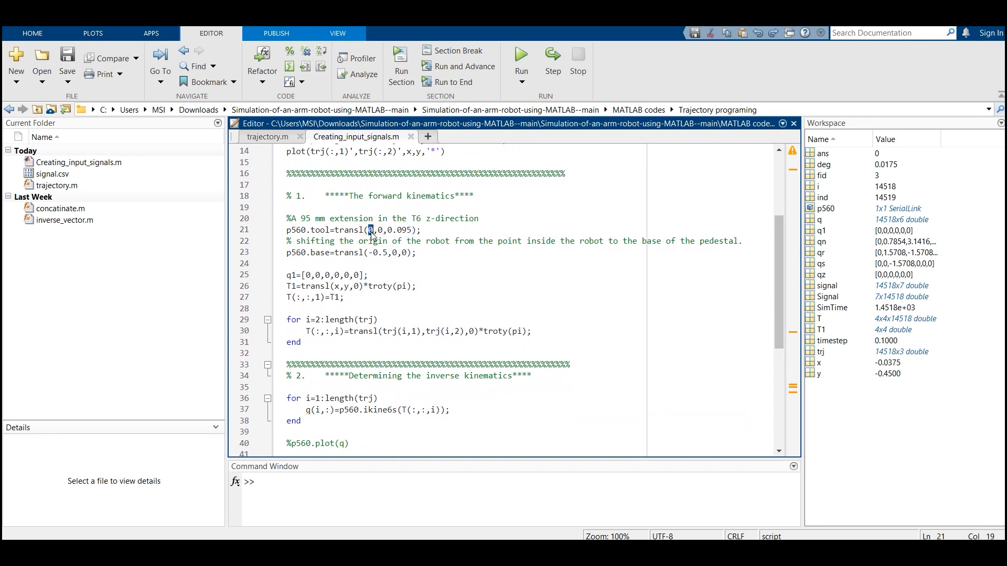
{"action": "triple_click", "coordinate": [353, 230]}
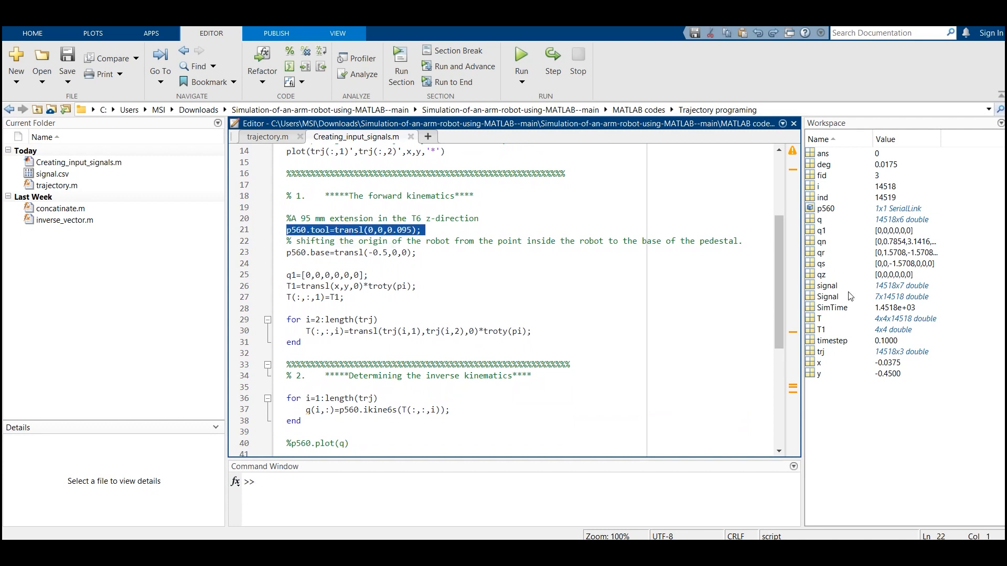
{"action": "scroll", "scroll_direction": "down", "scroll_amount": 3}
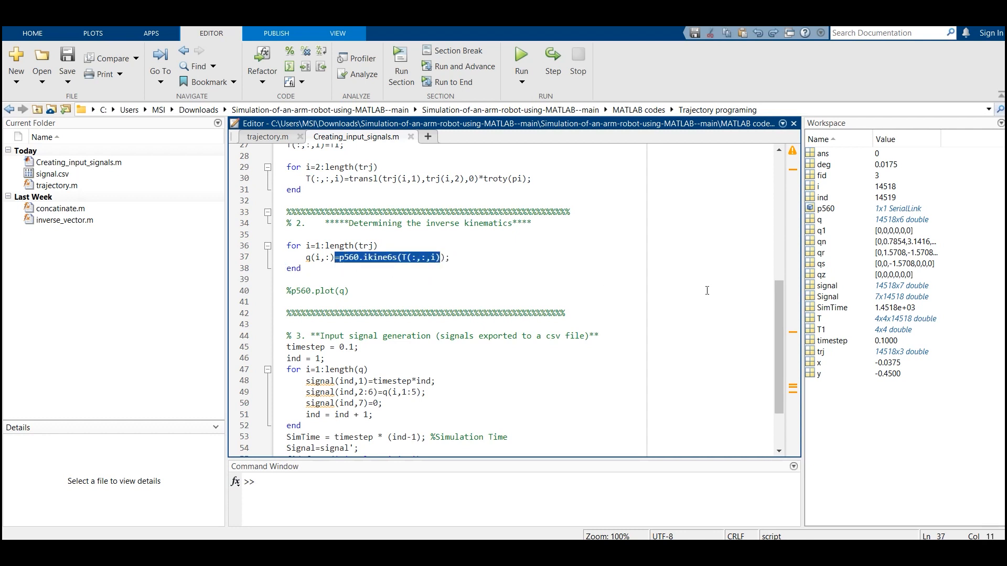
{"action": "scroll", "scroll_direction": "down", "scroll_amount": 3}
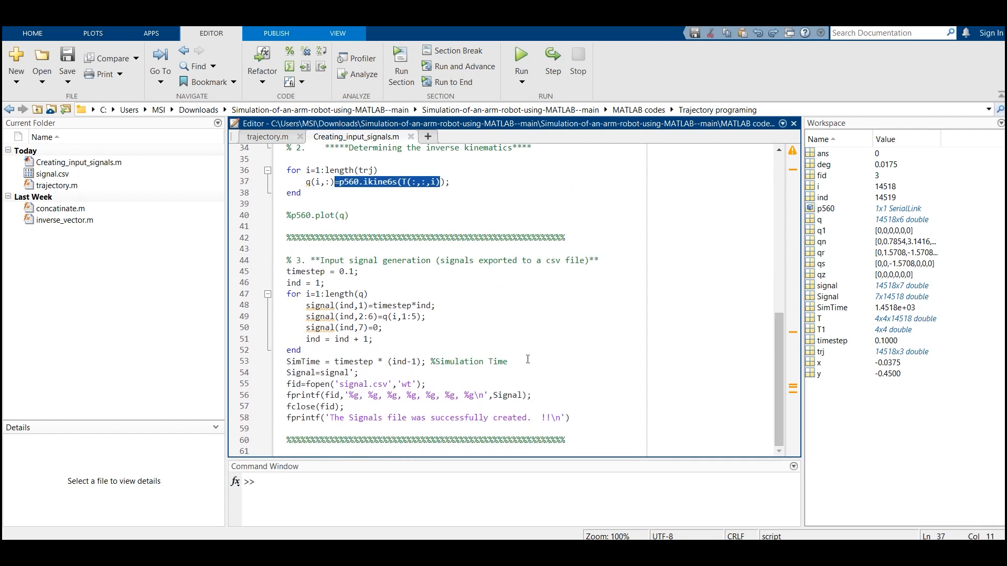
{"action": "left_click", "coordinate": [394, 382]}
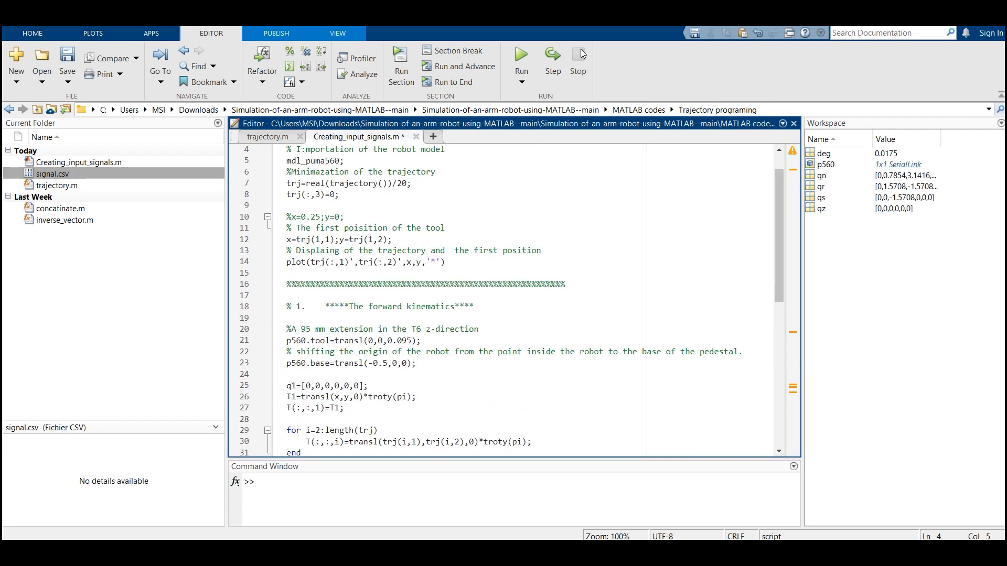
Run the signal script, close the trajectory plot, and select signal.csv.
{"action": "left_click", "coordinate": [521, 61]}
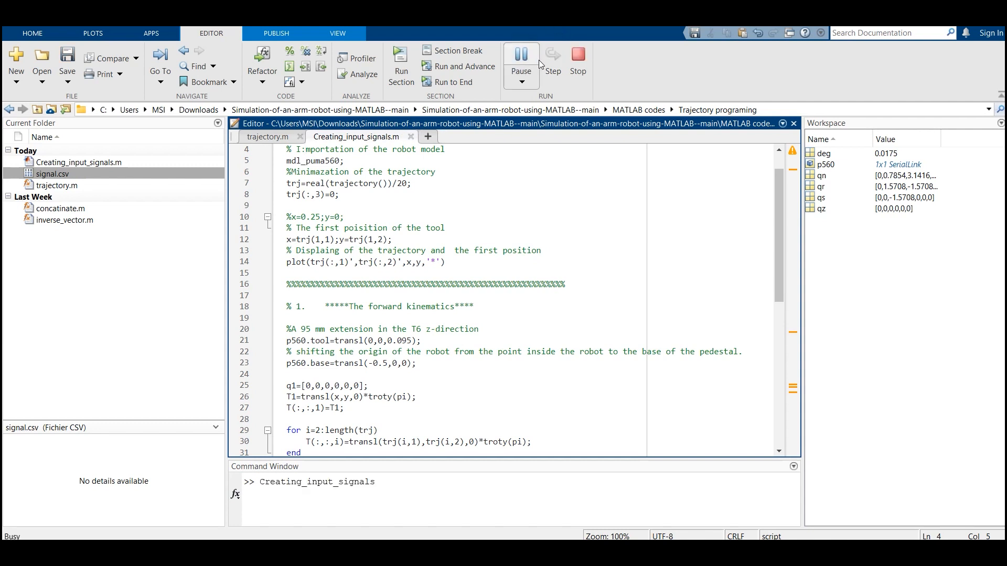
{"action": "mouse_move", "coordinate": [520, 54]}
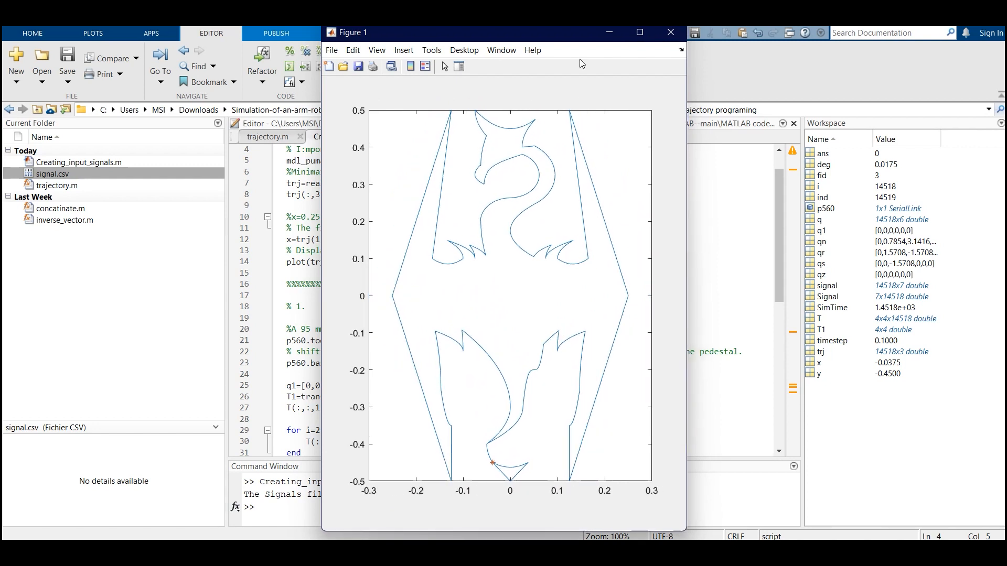
{"action": "left_click", "coordinate": [670, 32]}
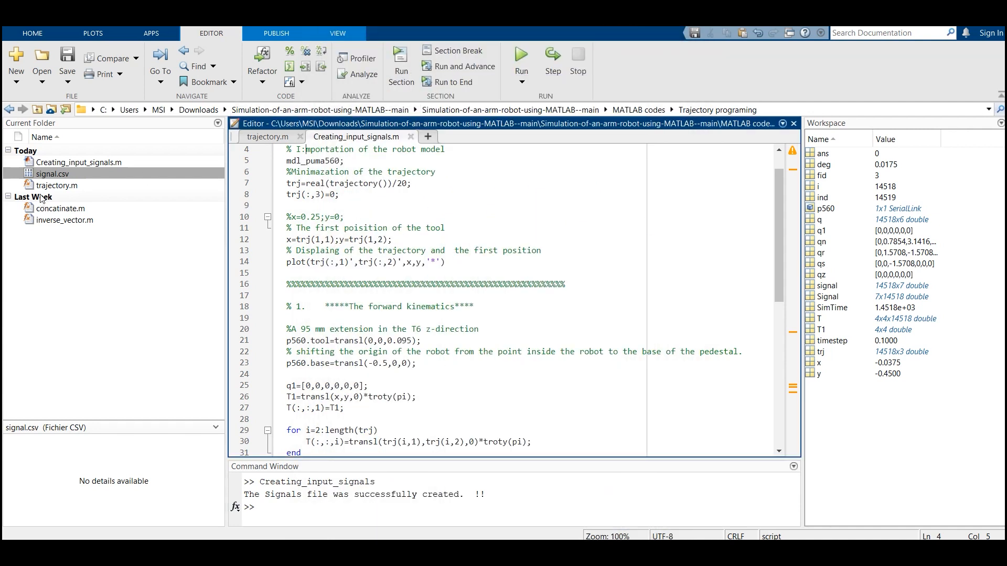
{"action": "mouse_move", "coordinate": [69, 185]}
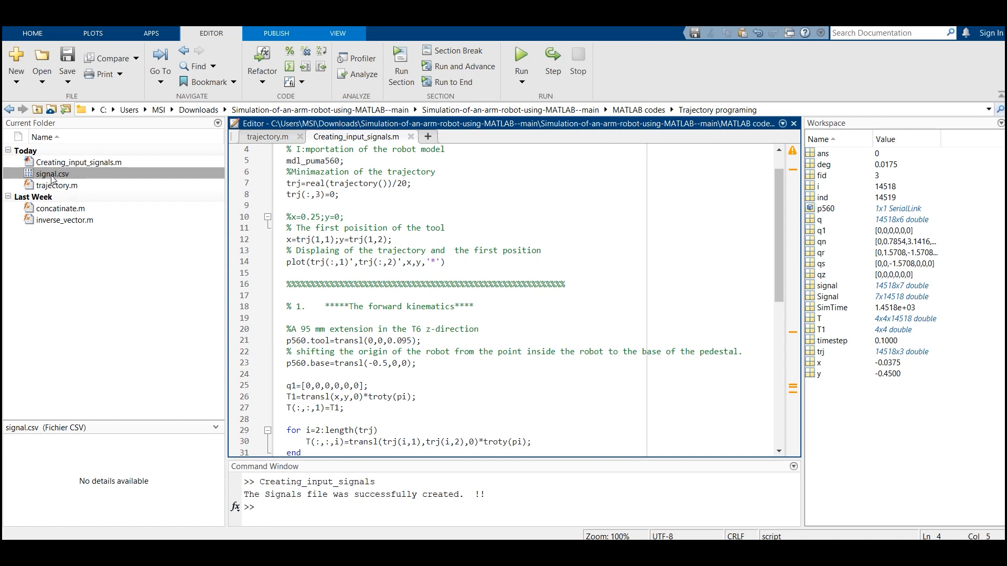
{"action": "left_click", "coordinate": [51, 174]}
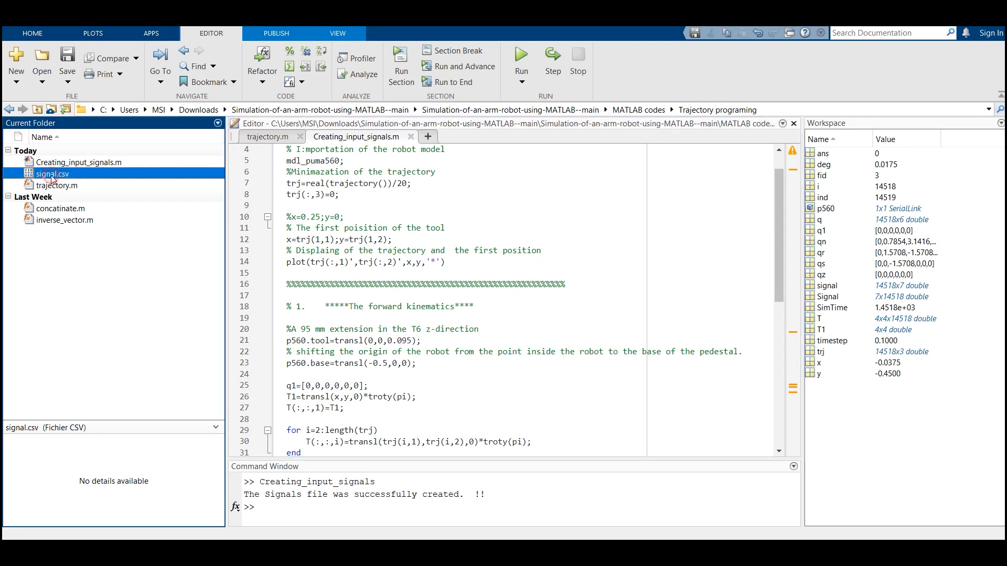
Open puma_without_PID from the Current Folder.
{"action": "double_click", "coordinate": [50, 173]}
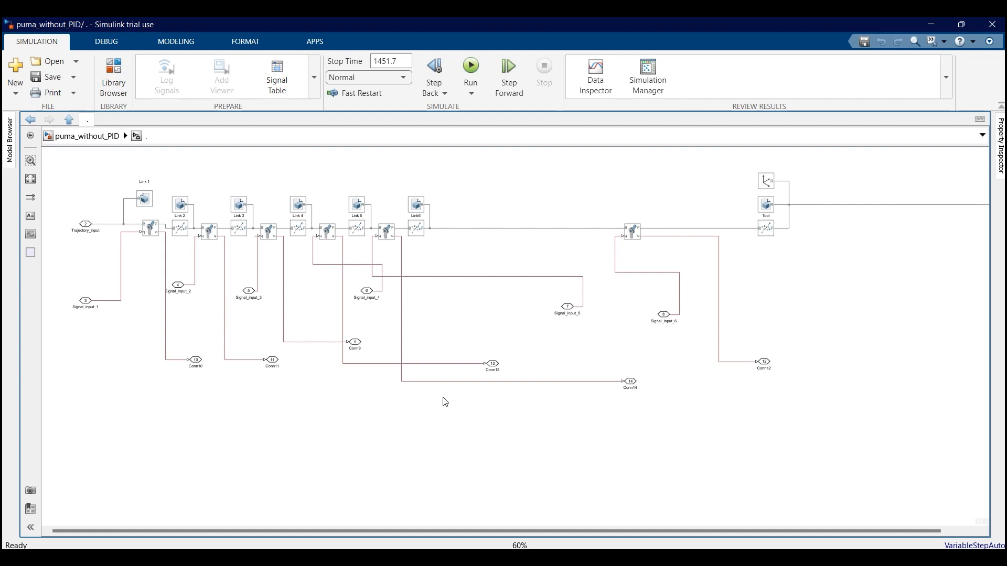
Check a revolute joint's actuation settings, then run the simulation in Mechanics Explorer.
{"action": "double_click", "coordinate": [326, 230]}
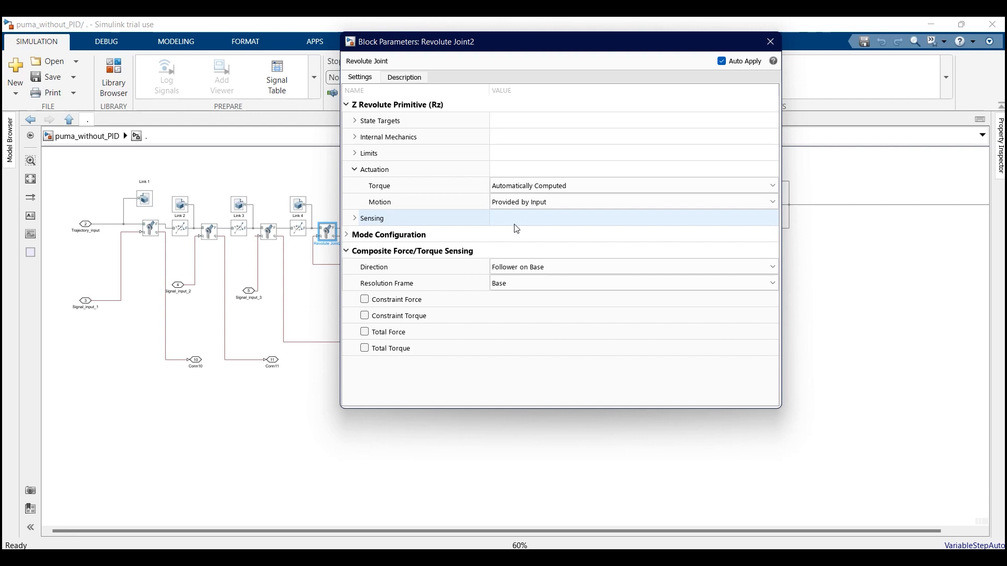
{"action": "left_click", "coordinate": [769, 40]}
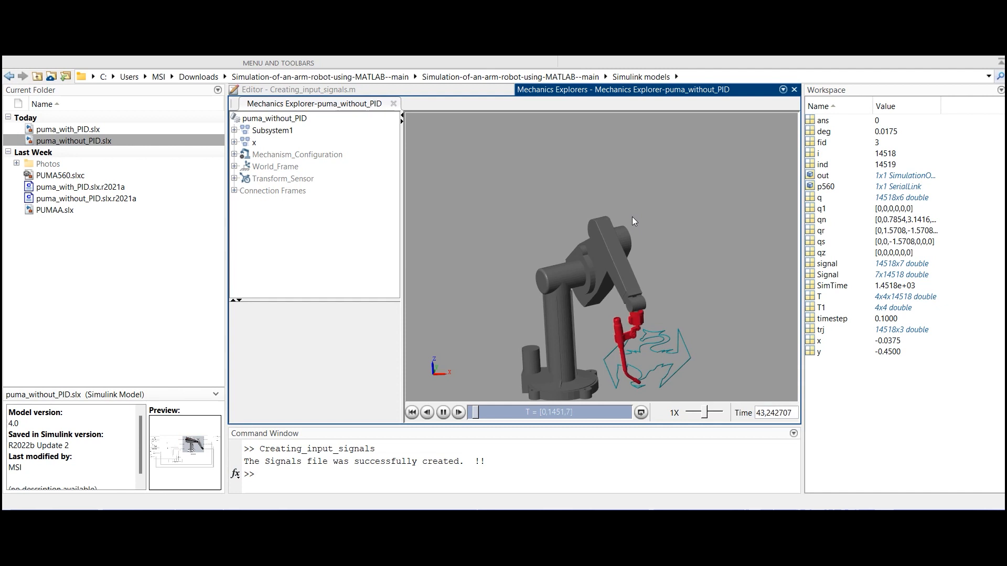
Open the puma_with_PID model with PID controller, robot and trajectory blocks.
{"action": "left_click_drag", "start_coordinate": [701, 413], "coordinate": [718, 417]}
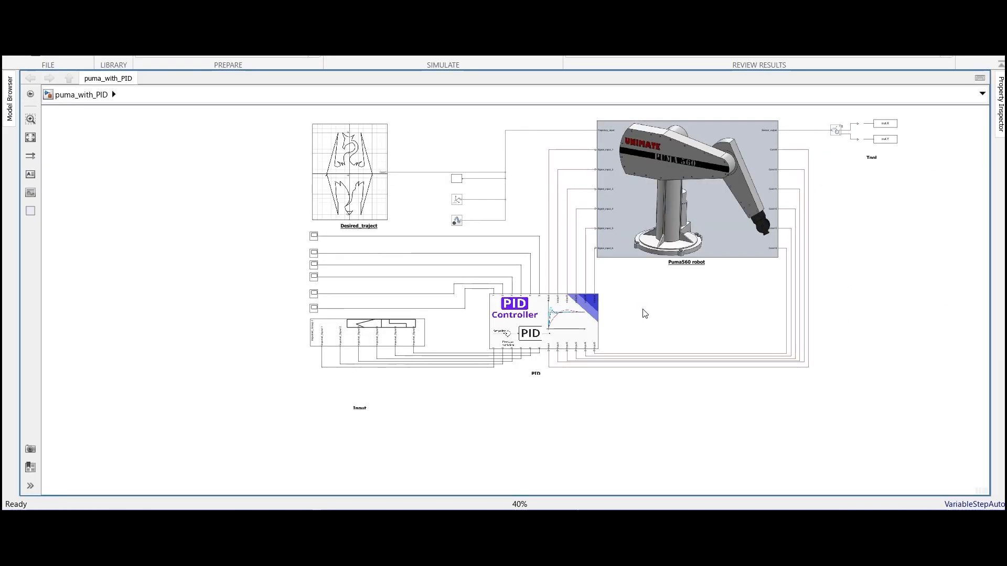
{"action": "left_click", "coordinate": [543, 321]}
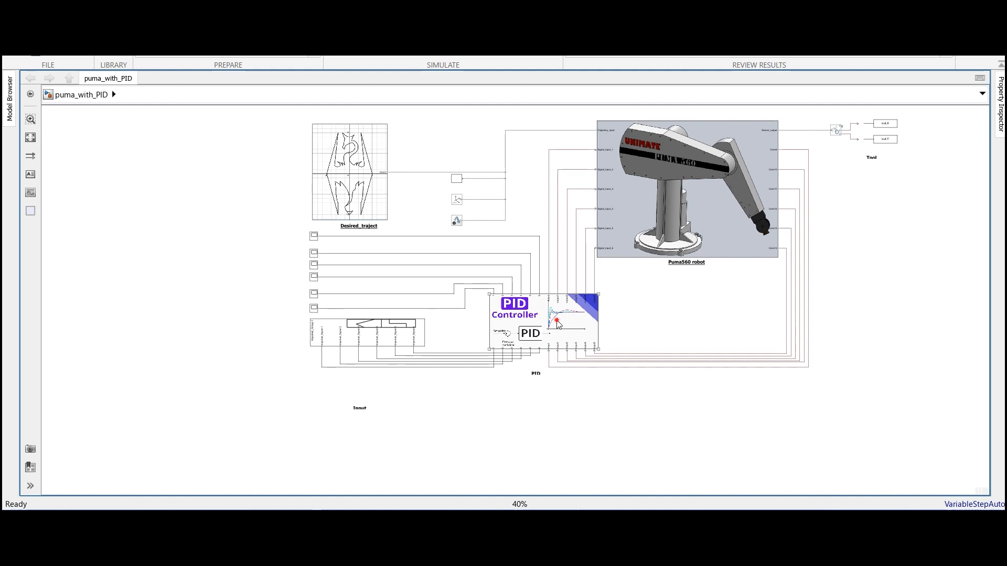
{"action": "left_click", "coordinate": [544, 321]}
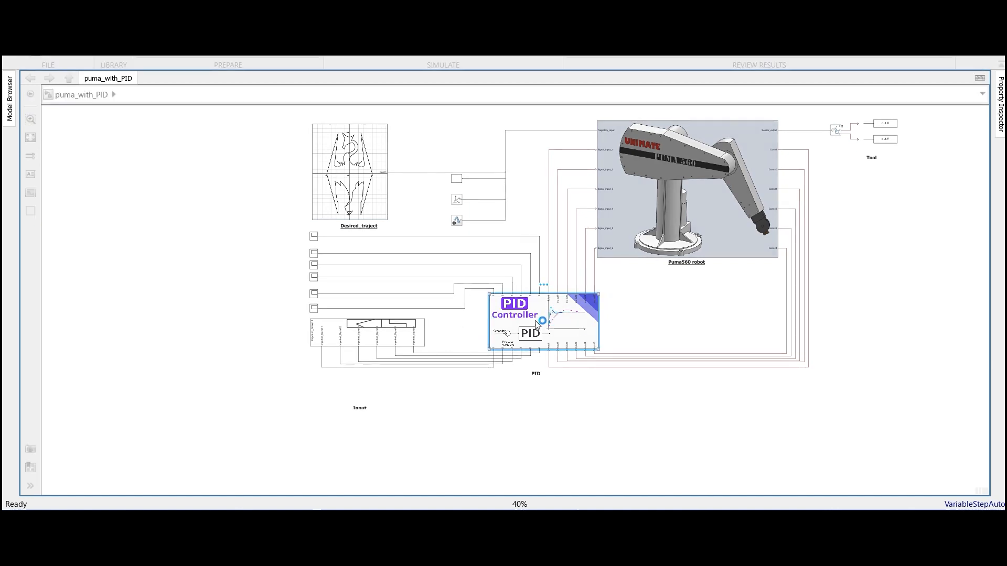
Open the PID Controller subsystem and scroll through its six per-joint PID loops.
{"action": "double_click", "coordinate": [535, 321]}
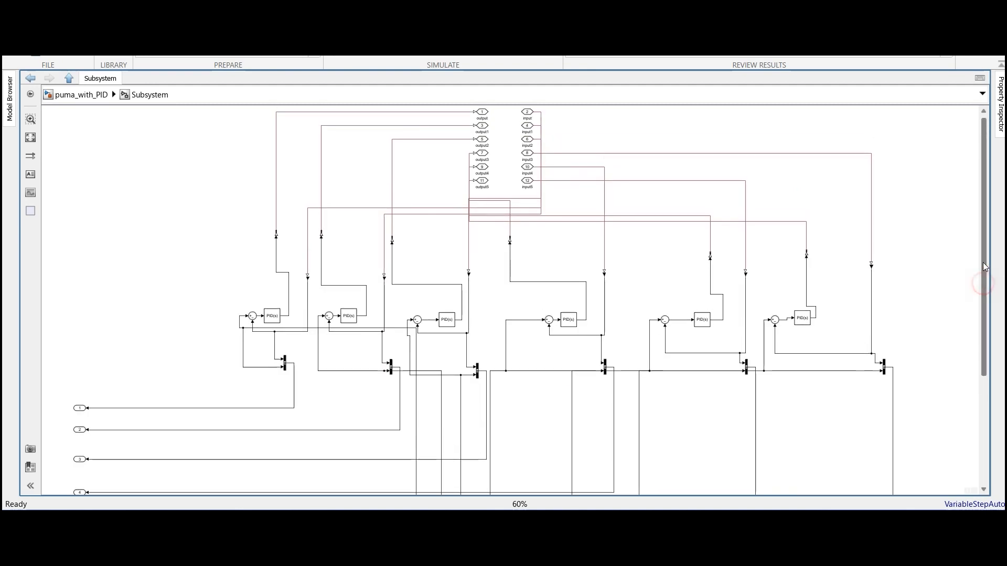
{"action": "scroll", "scroll_direction": "down", "scroll_amount": 3}
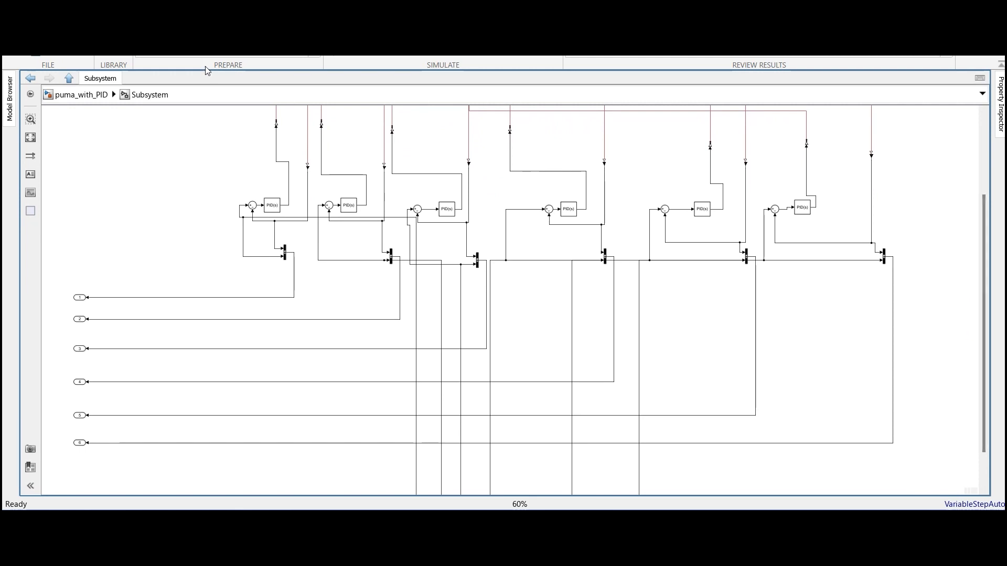